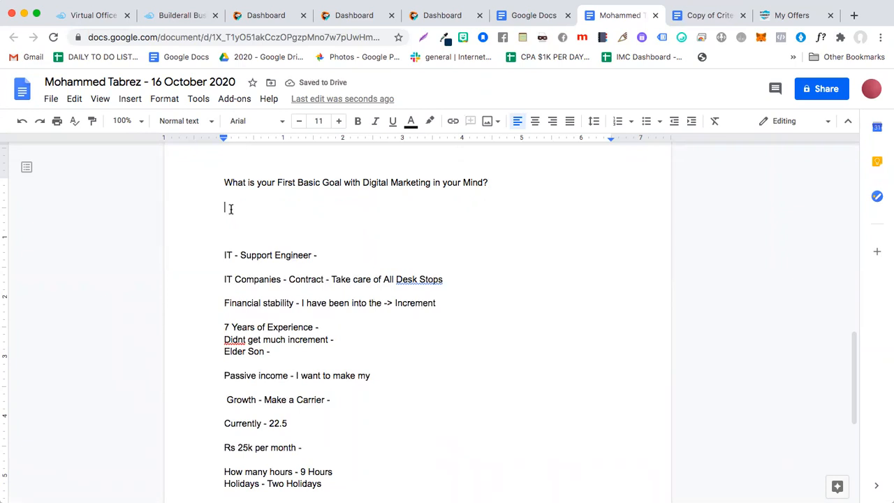
# Step: Write the answer "I want to become a Digital Marketer" followed by the question "Who is a Digital Marketer ?"
pyautogui.write('I want to')
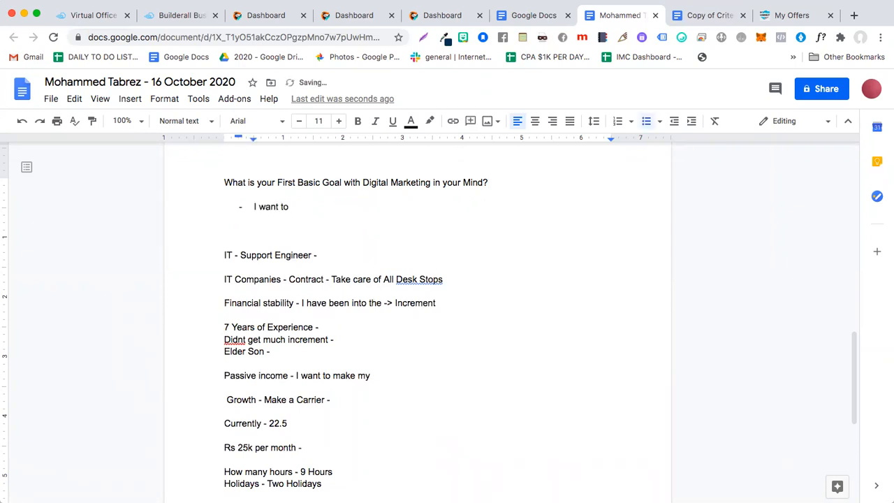
pyautogui.write('become a Digital Marketer')
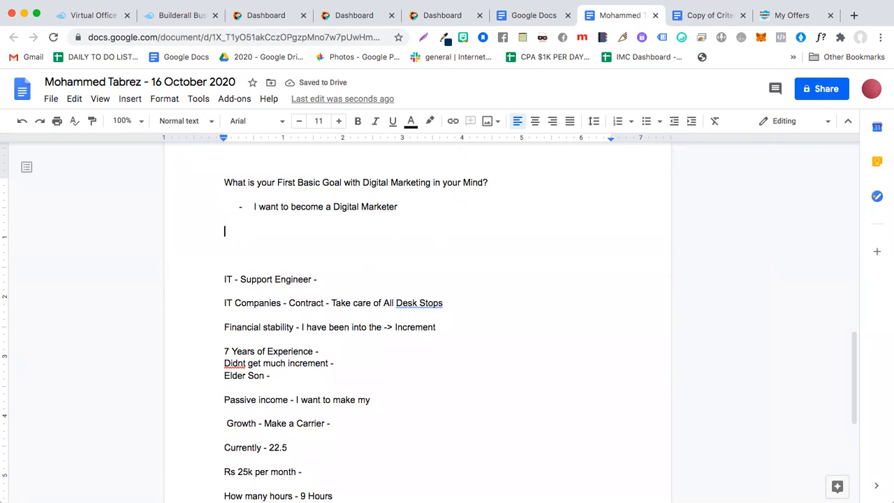
pyautogui.write('Who is')
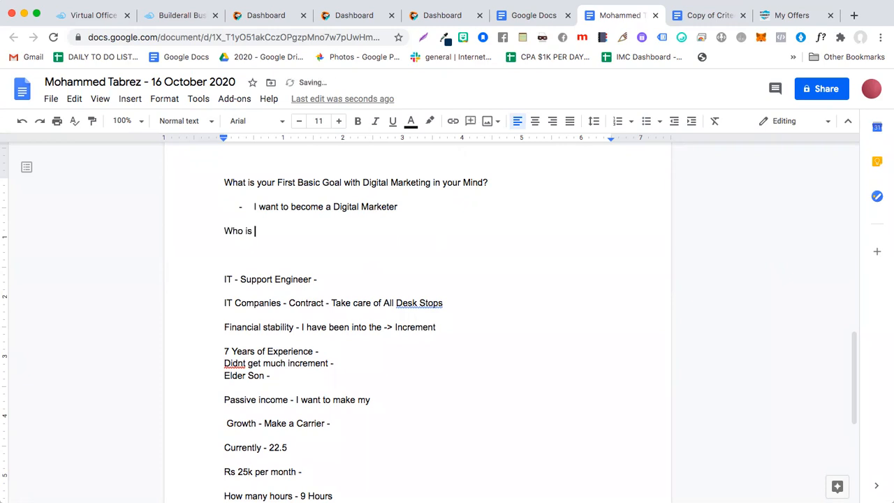
pyautogui.write('a Digital Marketer ?')
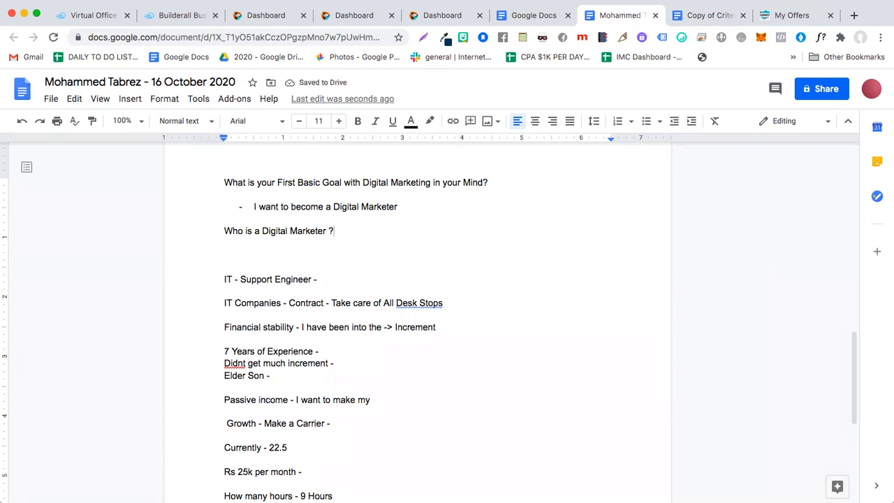
# Step: Write "1 - Digital Marketer is a person who can promote the business products online."
pyautogui.write('1')
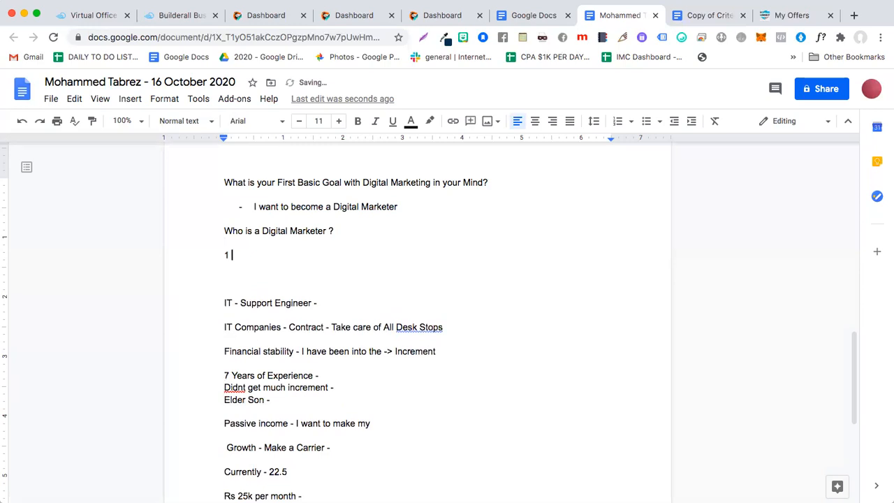
pyautogui.write('-')
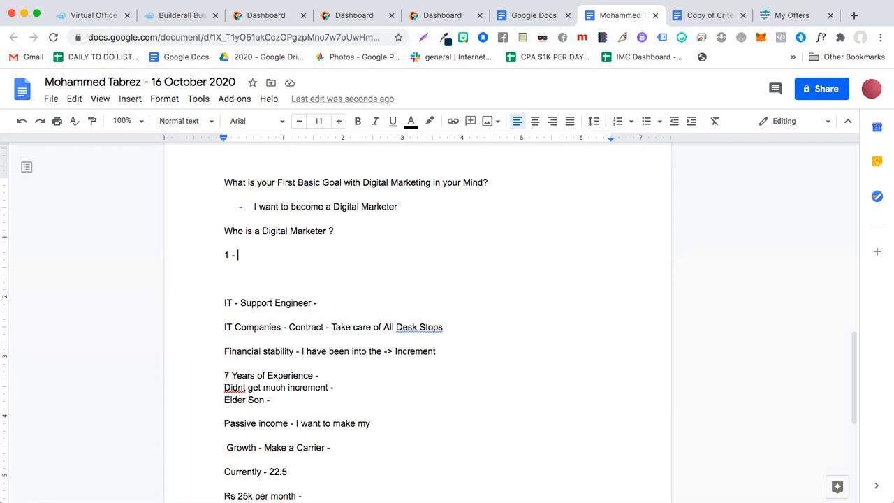
pyautogui.write('Digital Marketer is a person')
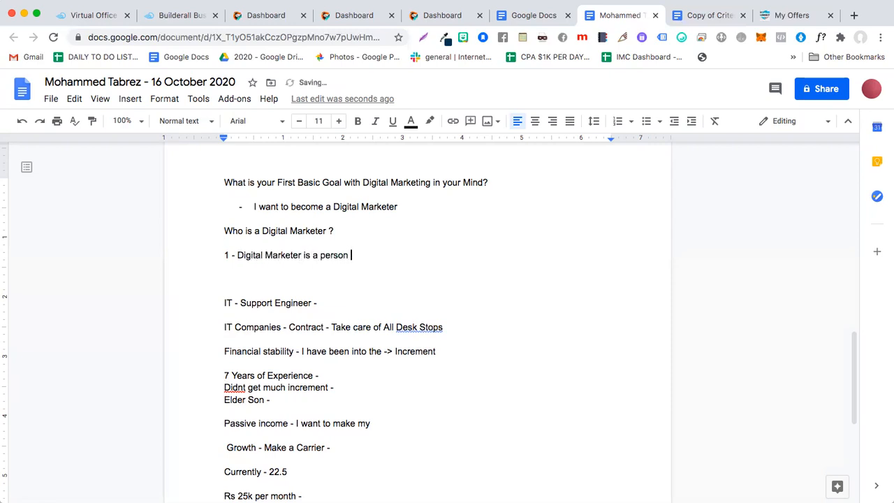
pyautogui.write('who can')
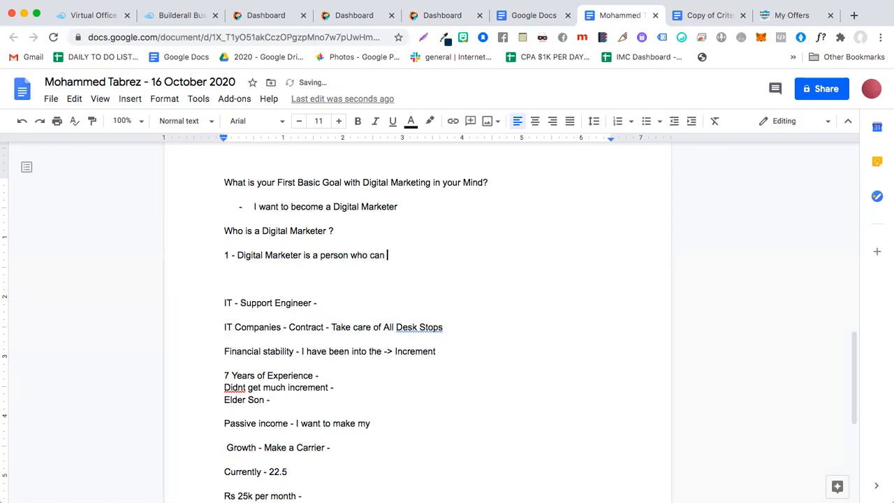
pyautogui.write('promote')
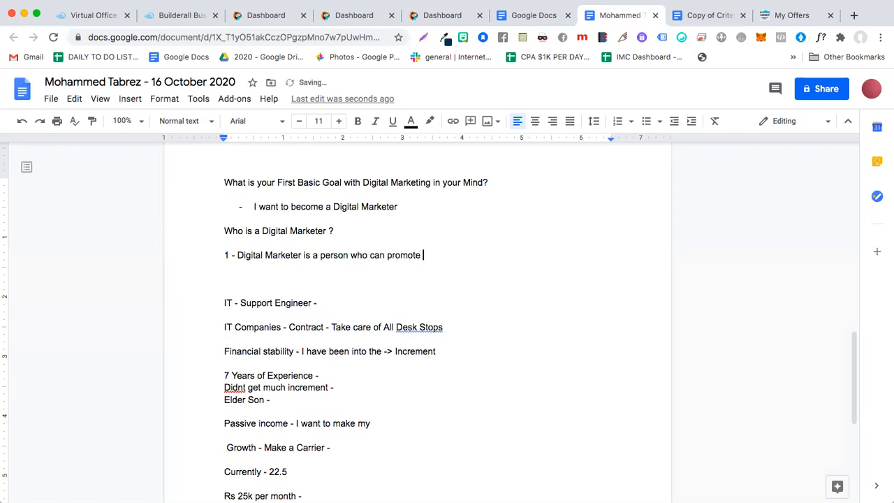
pyautogui.write('the business products')
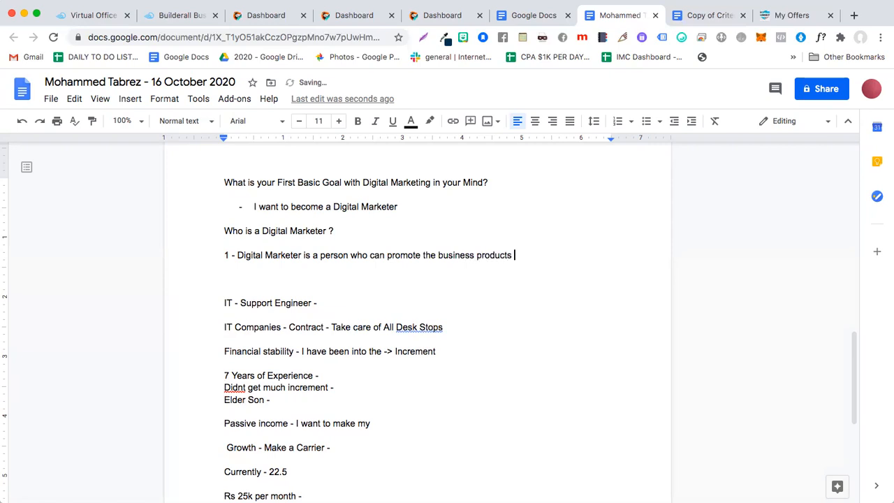
pyautogui.write('online')
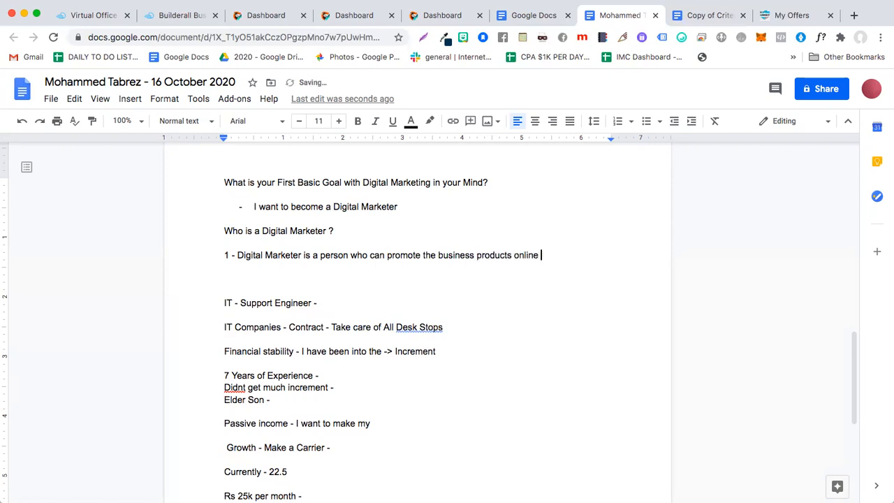
pyautogui.write('.')
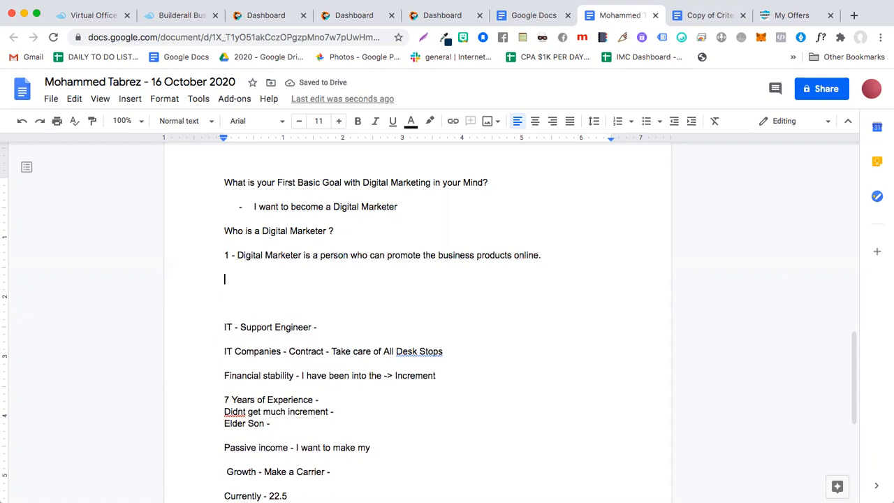
# Step: Write "The Different Channels or Tools a Digital uses to promote these products online ?" and start a new line
pyautogui.write('The')
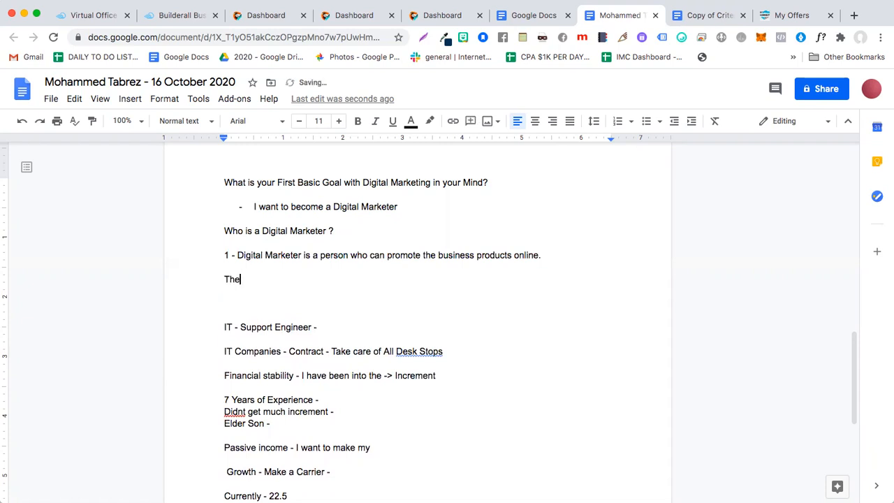
pyautogui.write('Diffr')
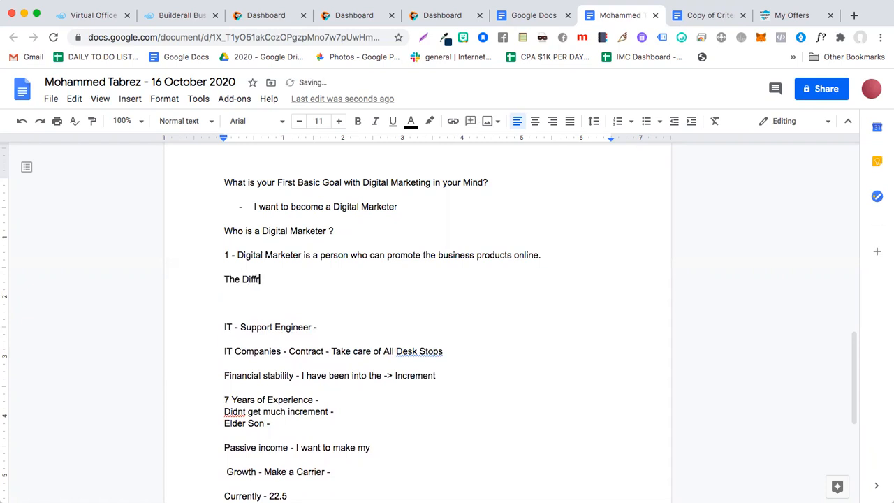
pyautogui.write('erent Channe')
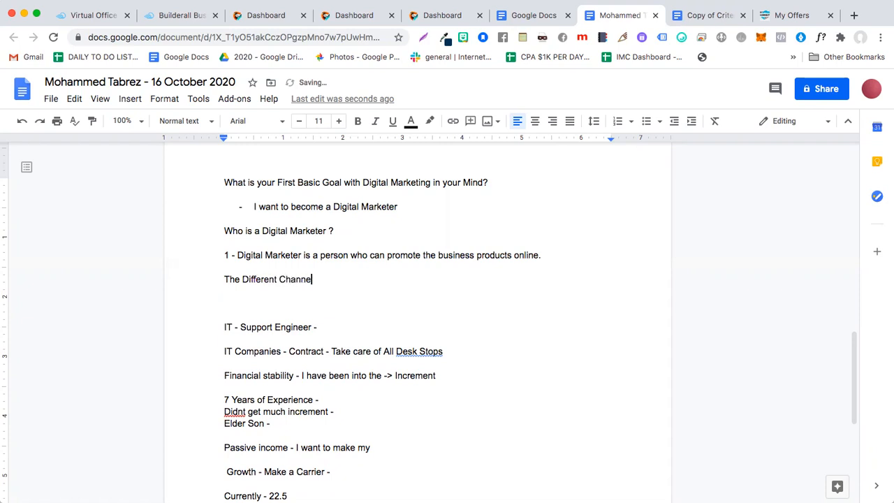
pyautogui.write('ls or Tools')
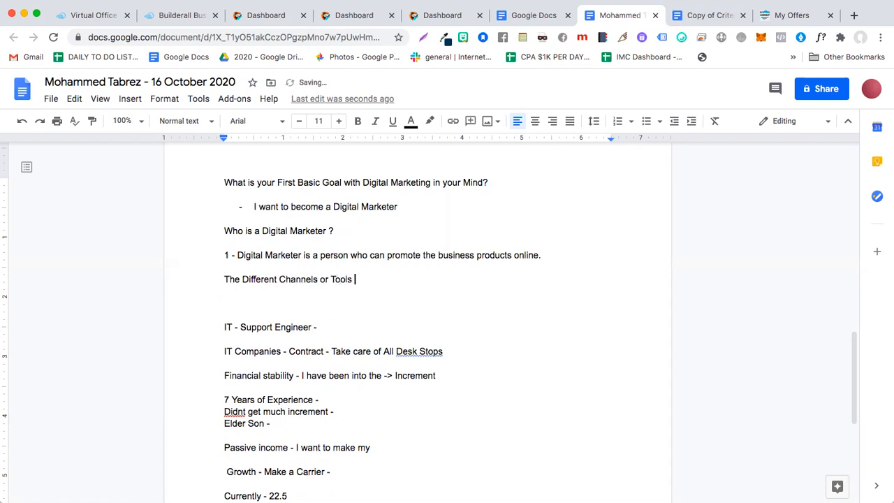
pyautogui.write('a Digital')
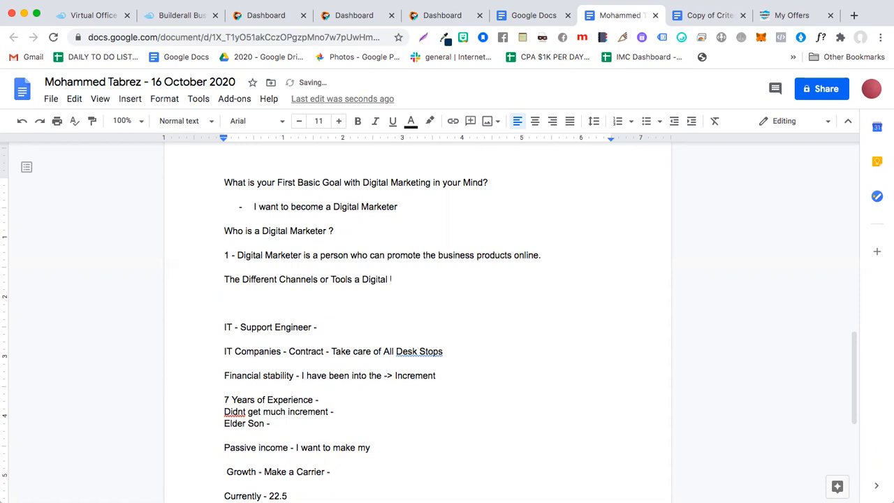
pyautogui.write('uses to promote t')
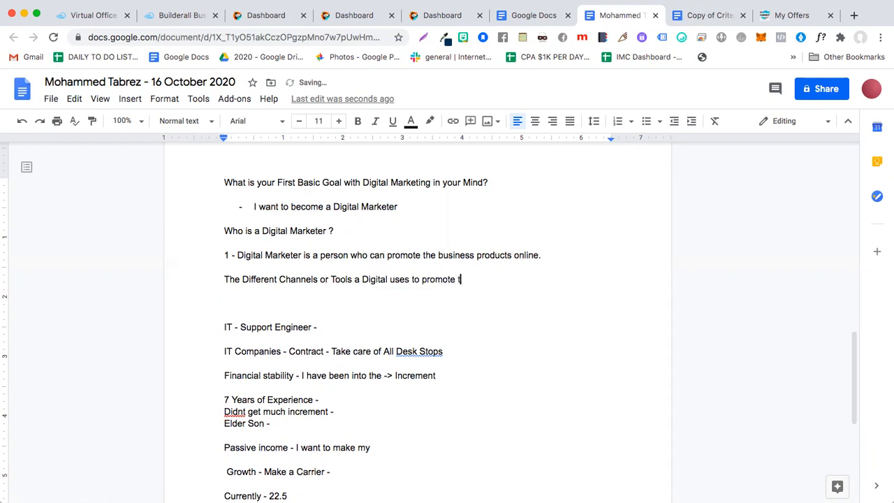
pyautogui.write('hese products')
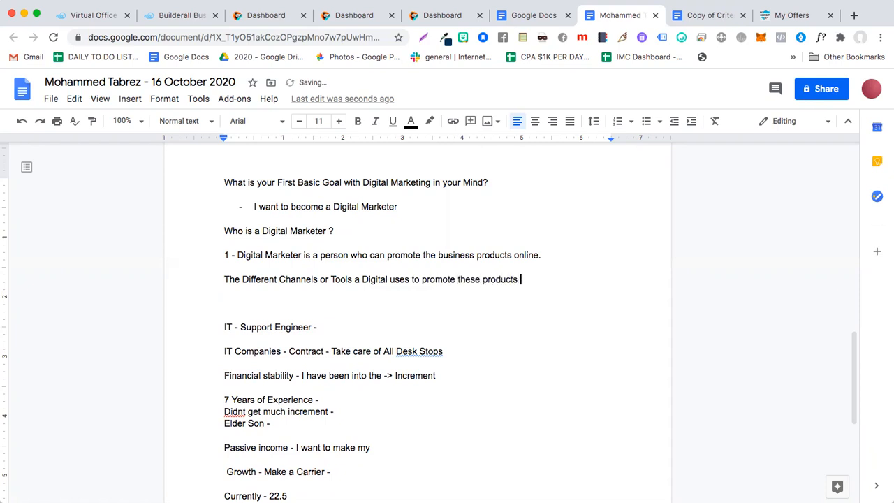
pyautogui.write('online ?')
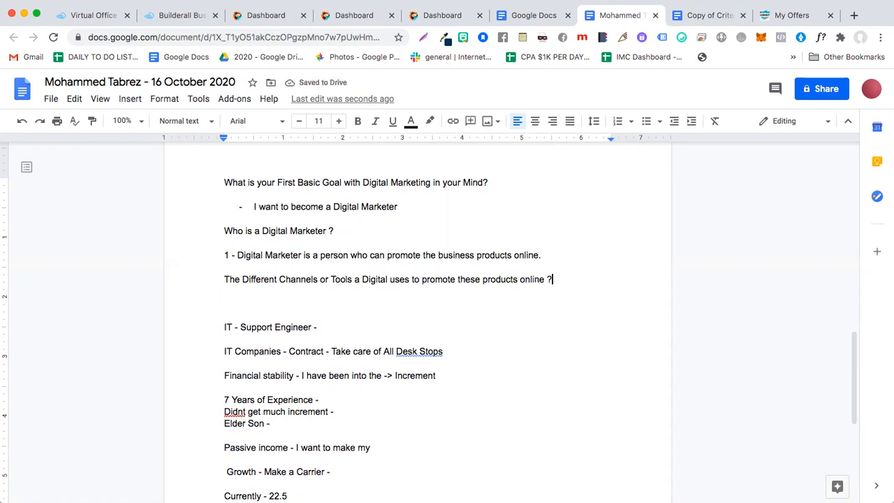
pyautogui.press('Return')
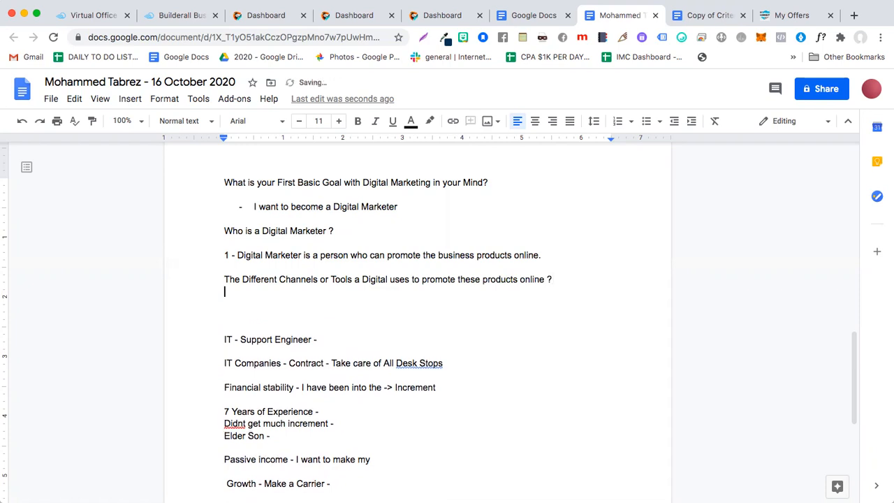
# Step: List Youtube, Bing Ads, Google Ads, Keyword Searching behind, Headlines, Taglines and Paid Traffic as dashed bullets
pyautogui.write('Youtube')
pyautogui.write('Google Ads')
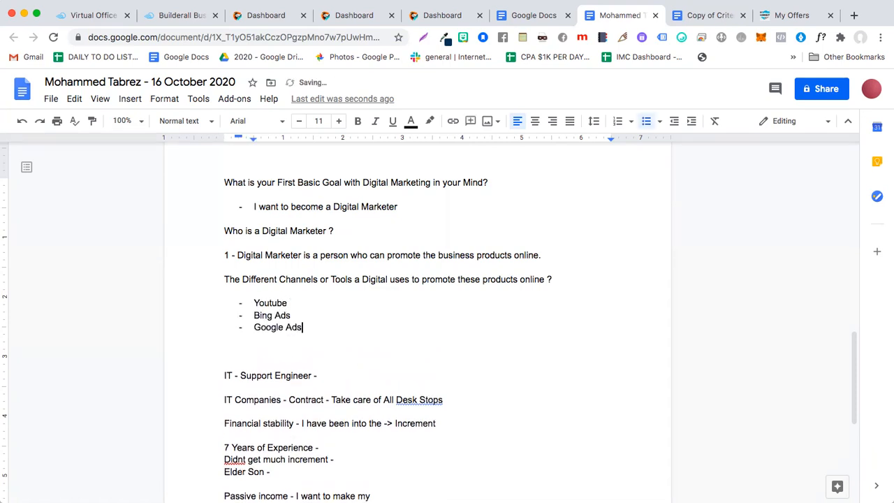
pyautogui.write('Keyword')
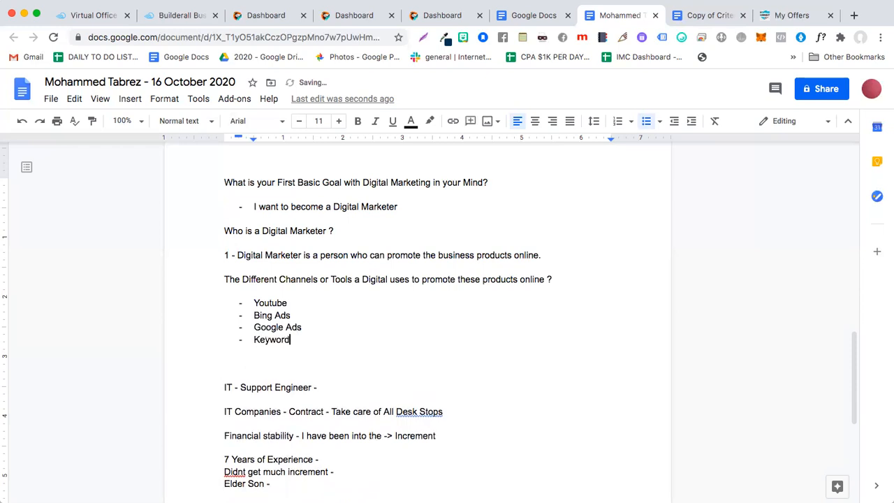
pyautogui.write('Searc')
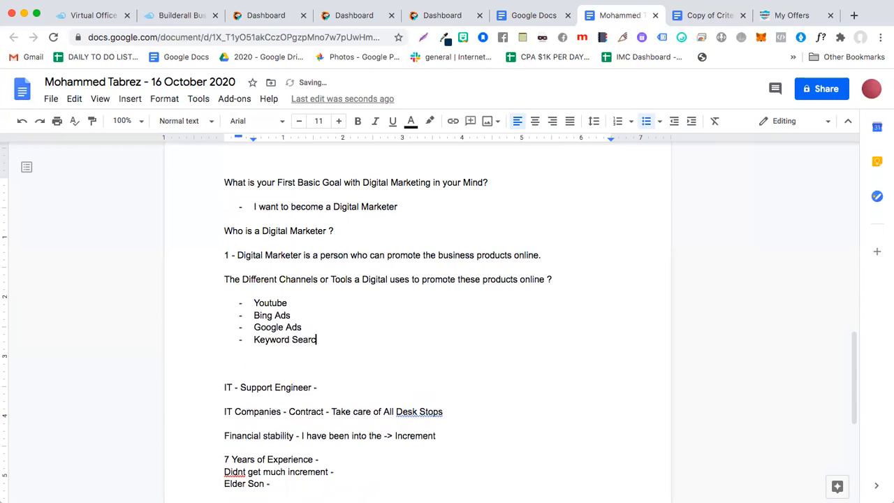
pyautogui.write('ing behind')
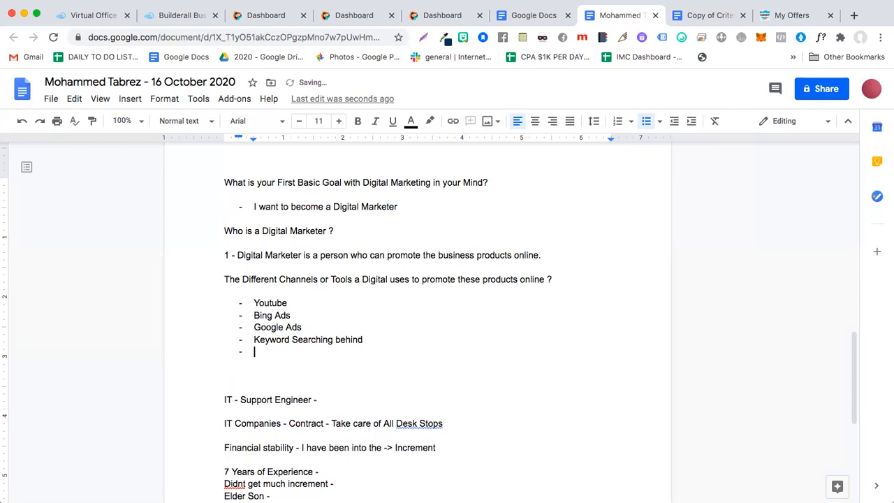
pyautogui.write('Headlines')
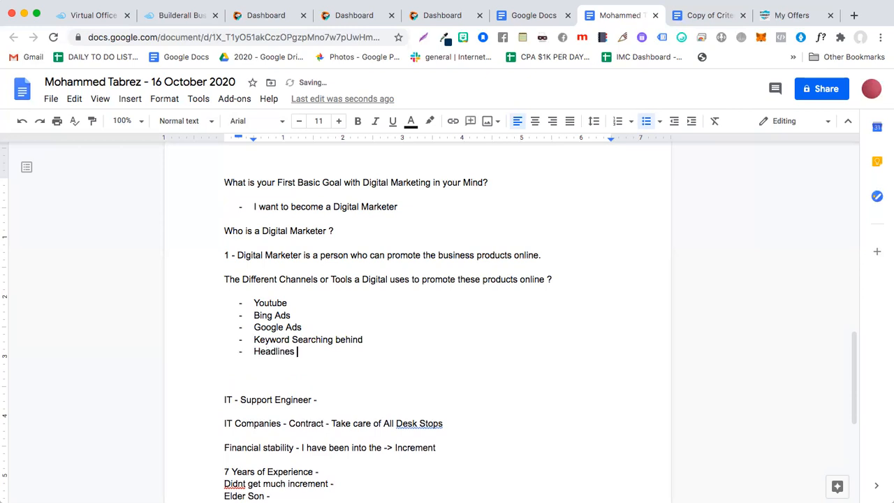
pyautogui.write('Taglines')
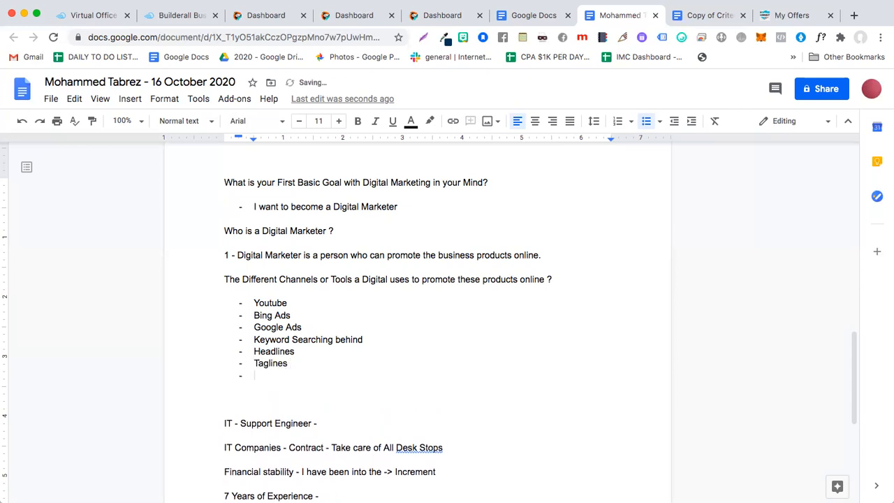
pyautogui.write('Paid Traffi')
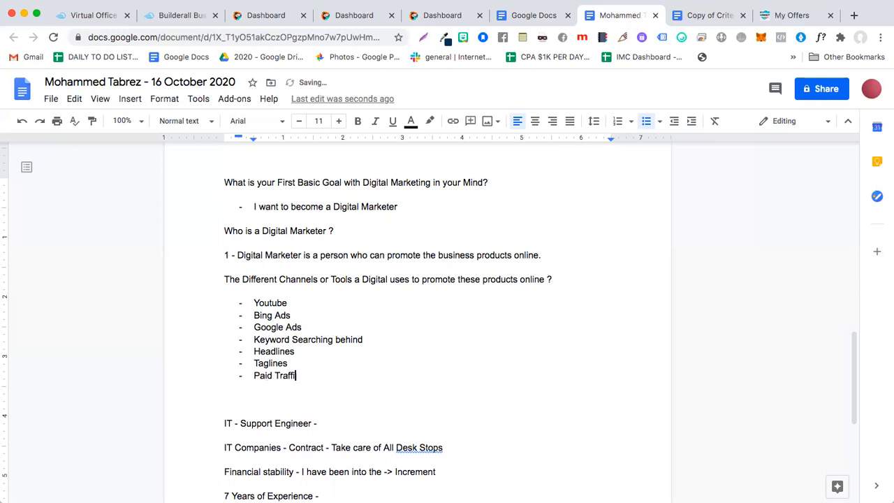
pyautogui.write('c')
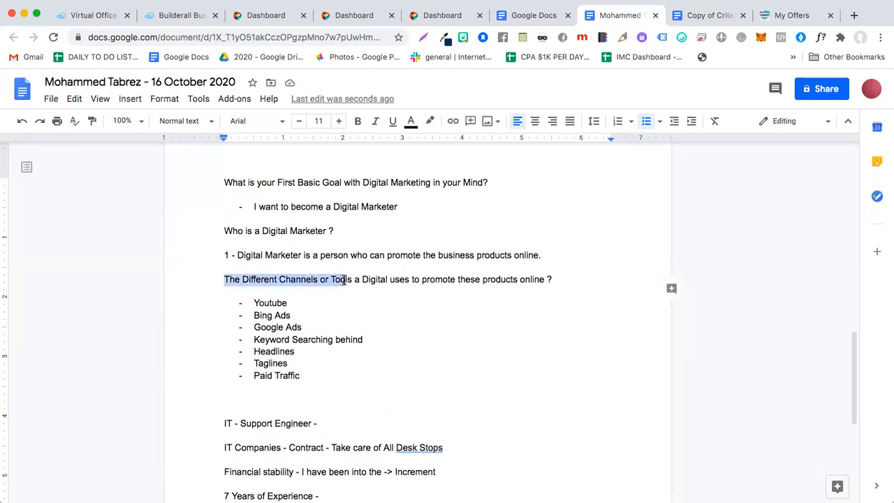
pyautogui.moveTo(346, 280); pyautogui.dragTo(548, 279)
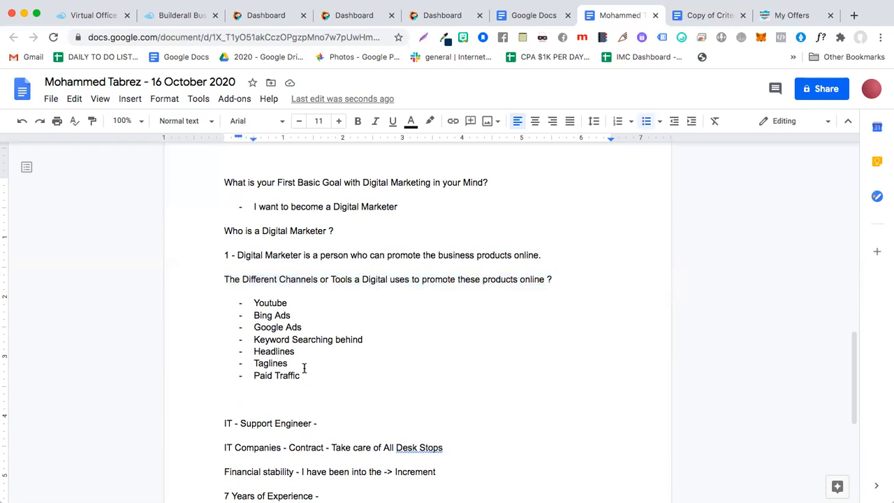
pyautogui.moveTo(224, 280); pyautogui.dragTo(300, 375)
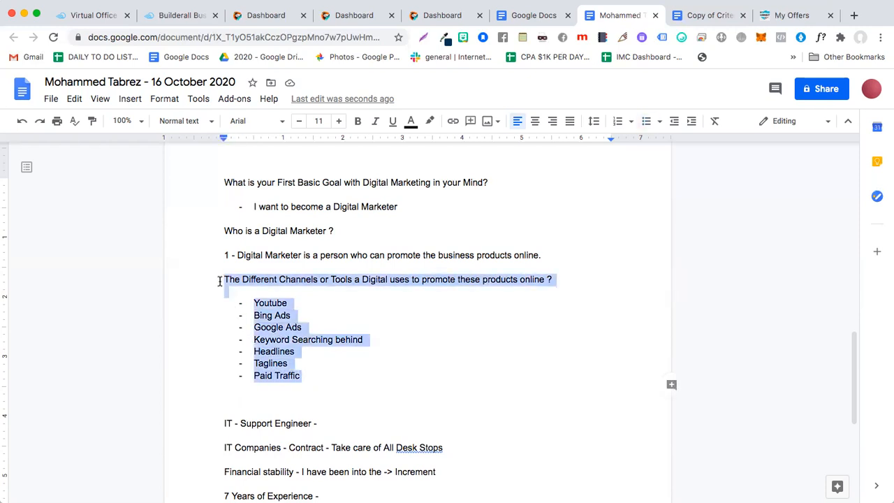